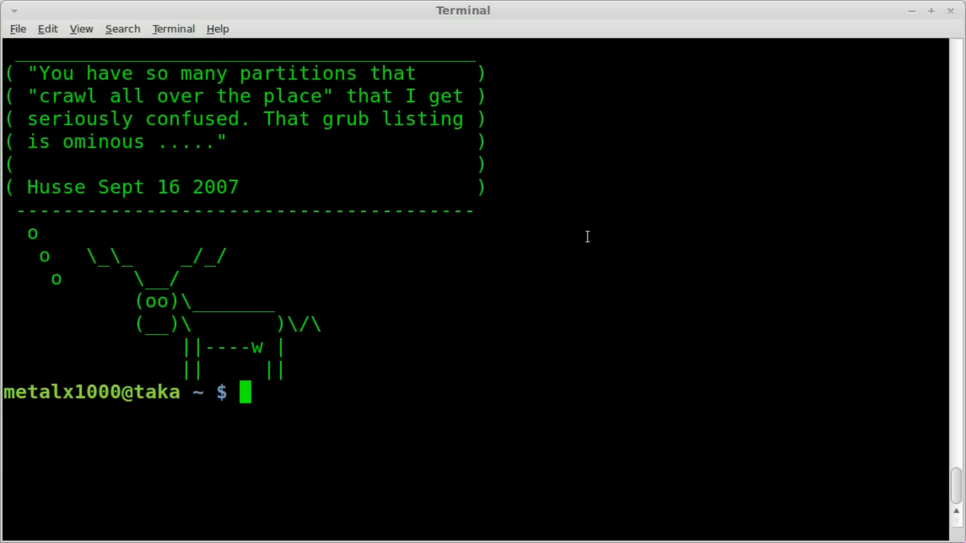
pyautogui.moveTo(456, 247)
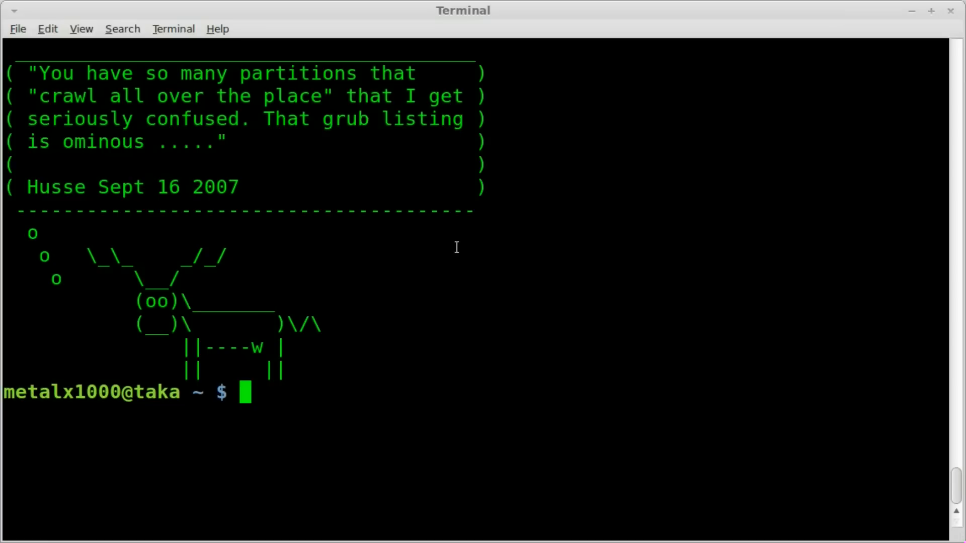
# Step: Begin entering the crontab -e command at the shell prompt
pyautogui.write('cront')
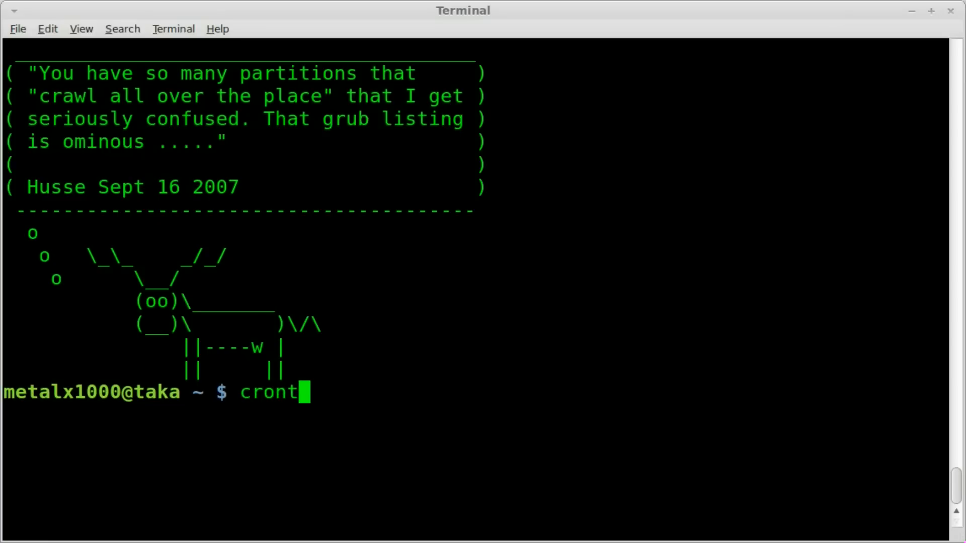
# Step: Finish crontab -e and read through the commented m h dom mon dow command header in nano
pyautogui.write('ab')
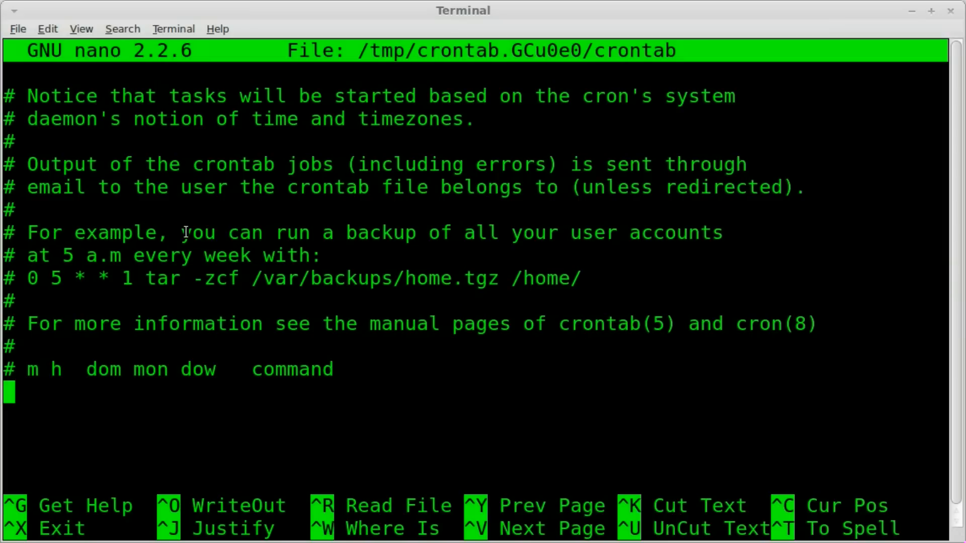
pyautogui.moveTo(182, 233); pyautogui.dragTo(662, 233)
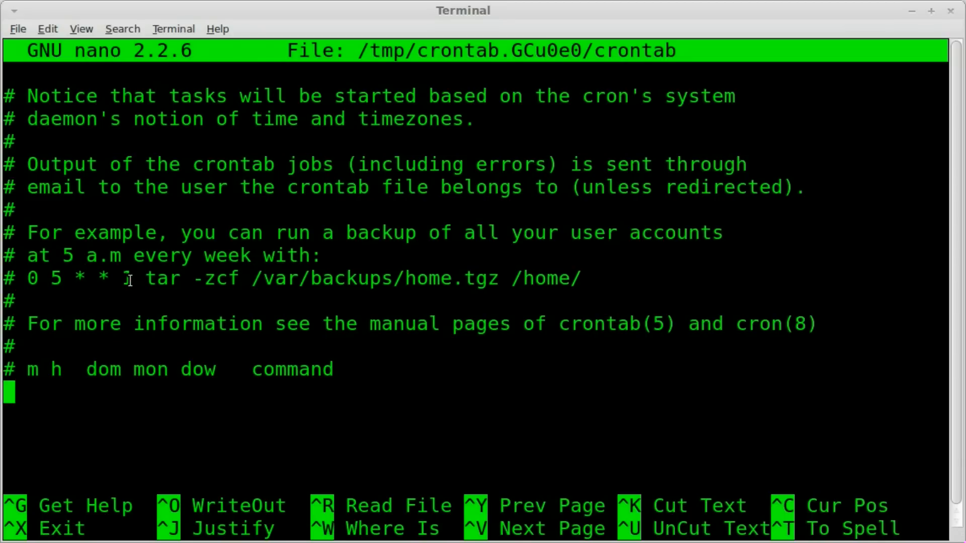
pyautogui.click(127, 279)
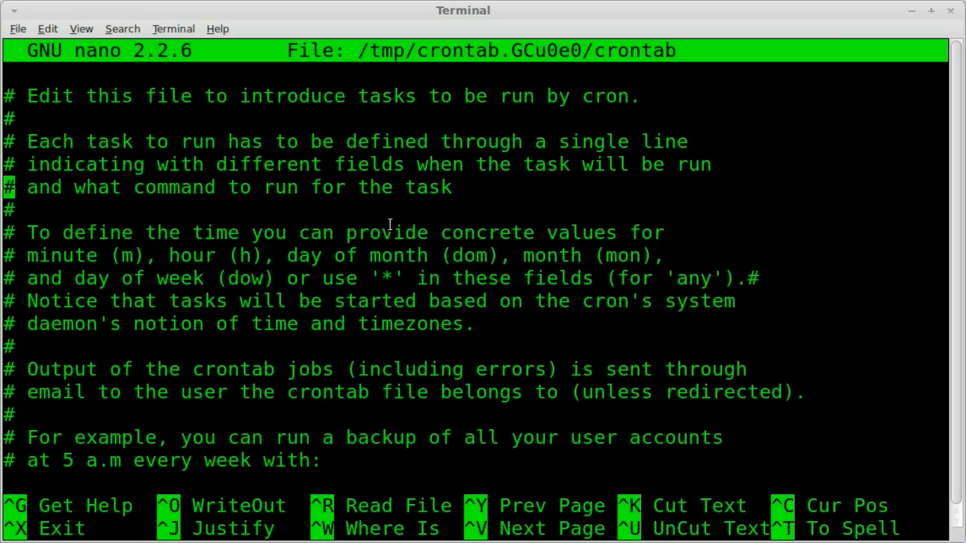
pyautogui.scroll(-3)
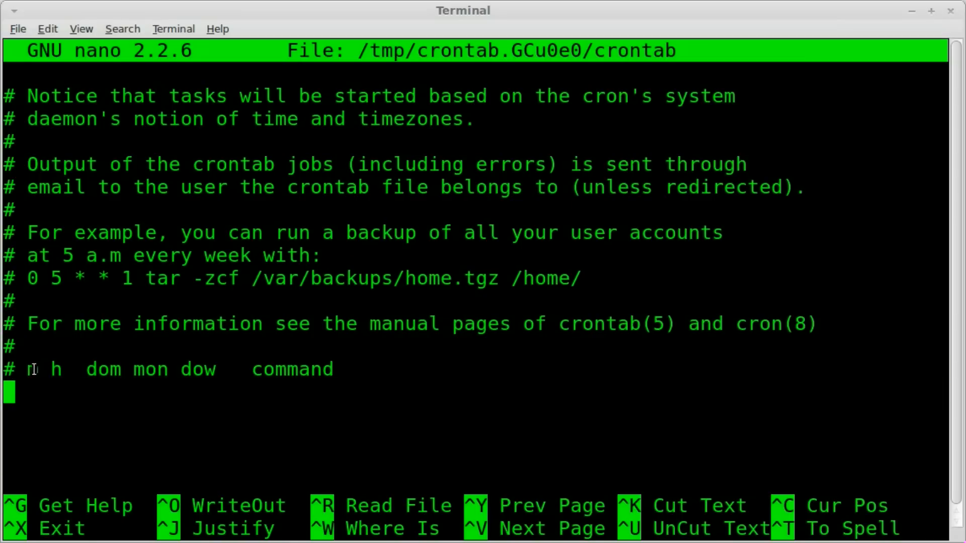
pyautogui.write('m')
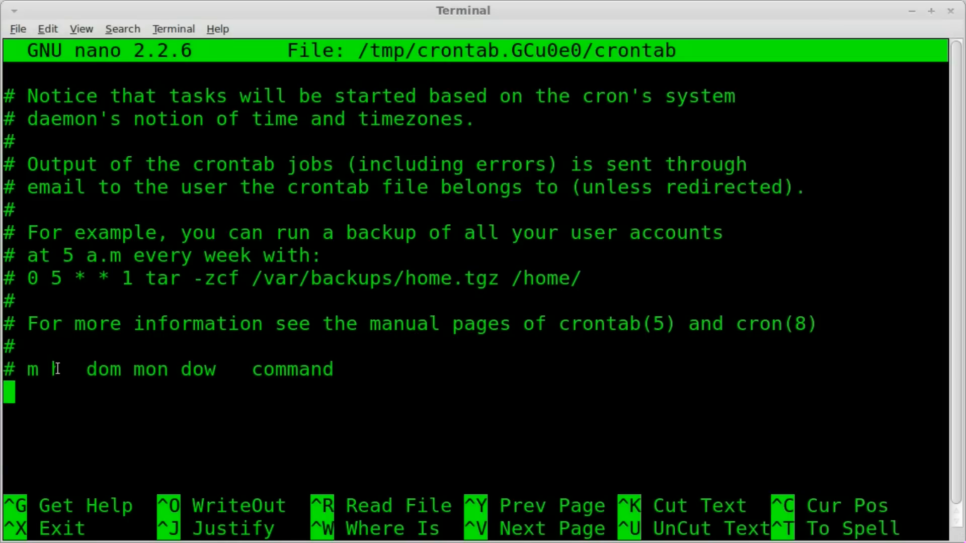
pyautogui.doubleClick(102, 369)
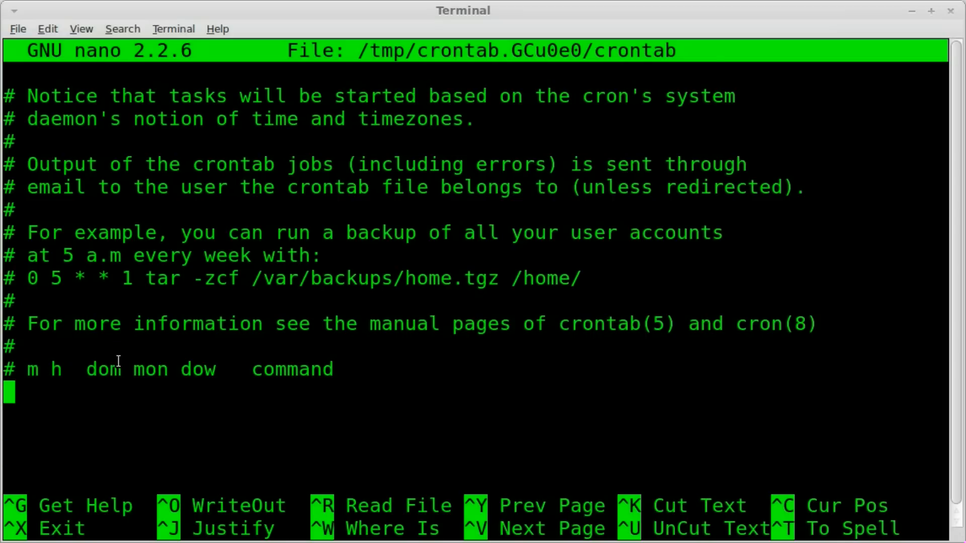
# Step: Start a new cron line with minute and hour fields for 12:59 on the empty line below the header
pyautogui.write('5')
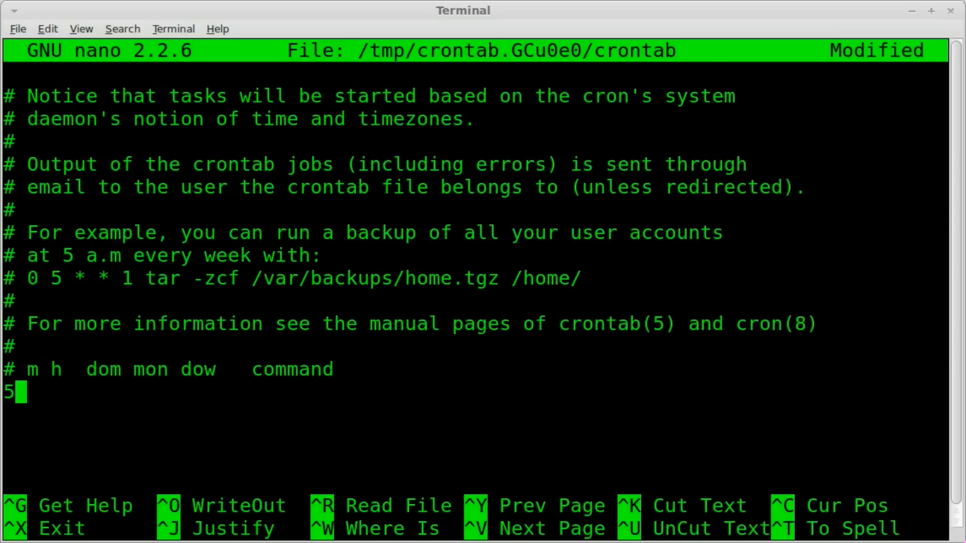
pyautogui.write('8')
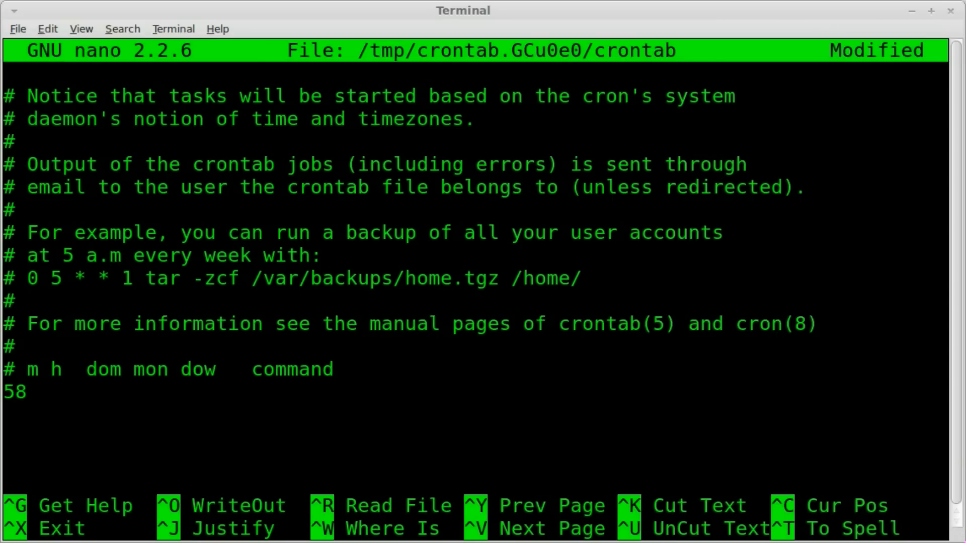
pyautogui.write('12')
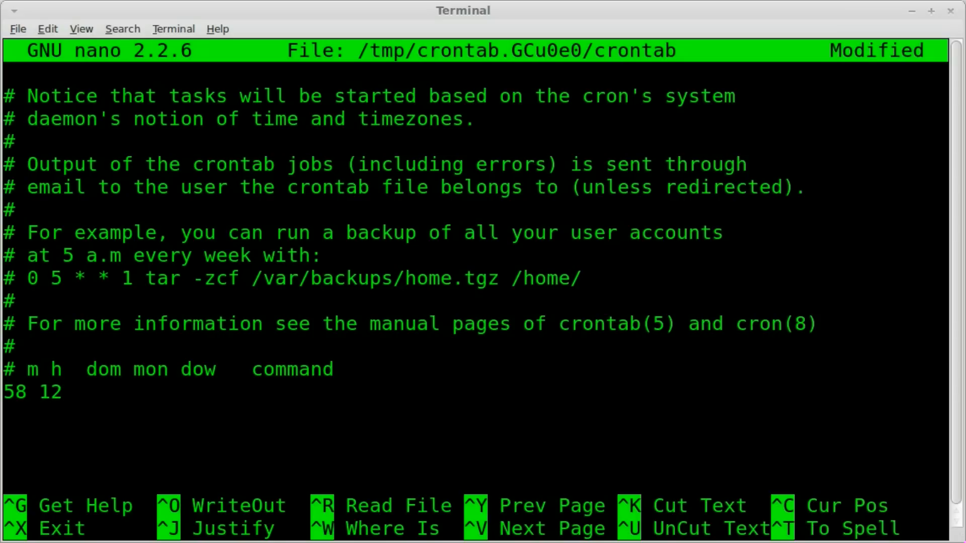
pyautogui.write('" "')
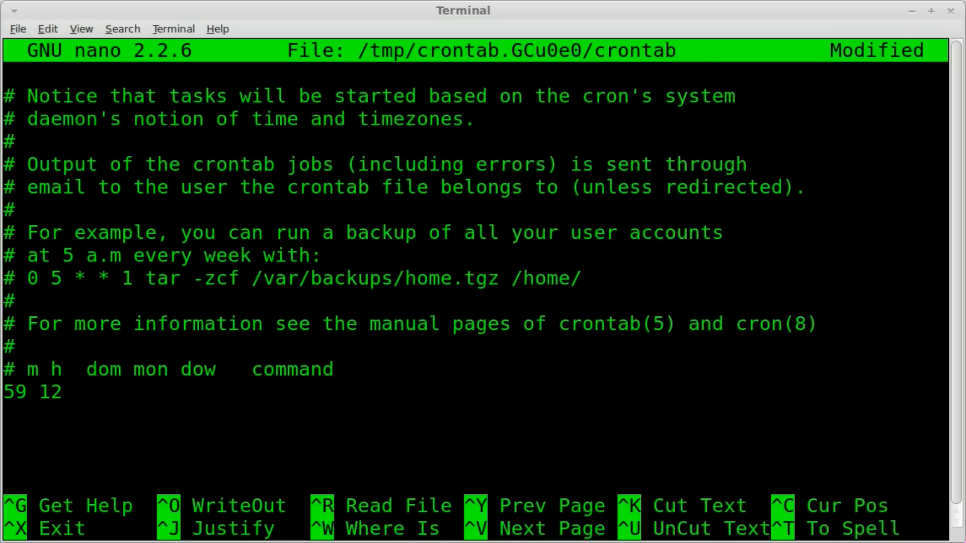
pyautogui.write('" "')
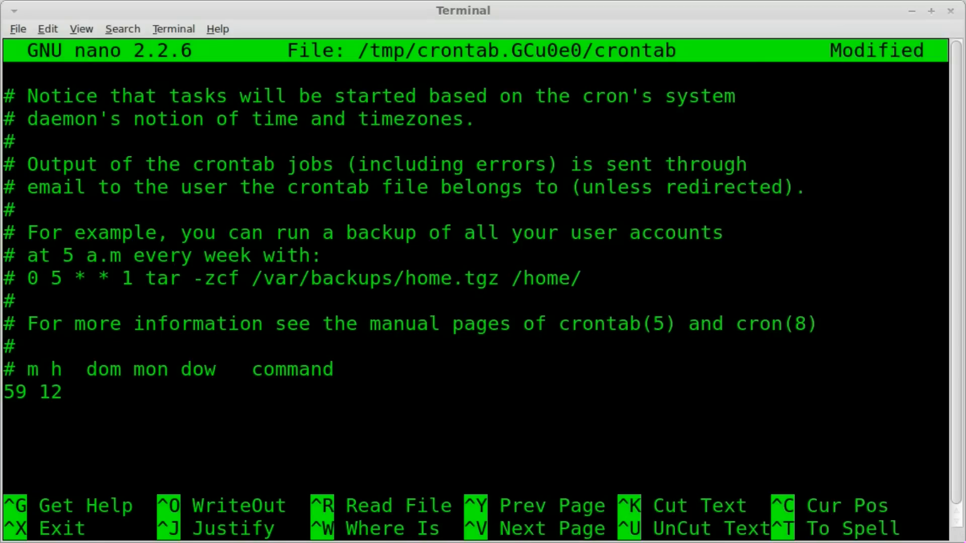
pyautogui.write('" "')
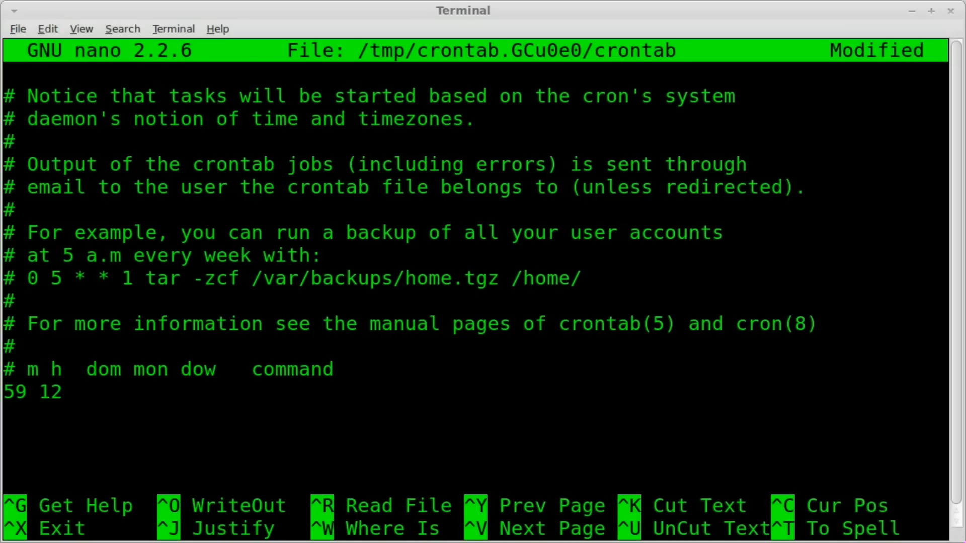
# Step: Fill the remaining fields as * * * and add the command echo "Hello World"
pyautogui.write('" "')
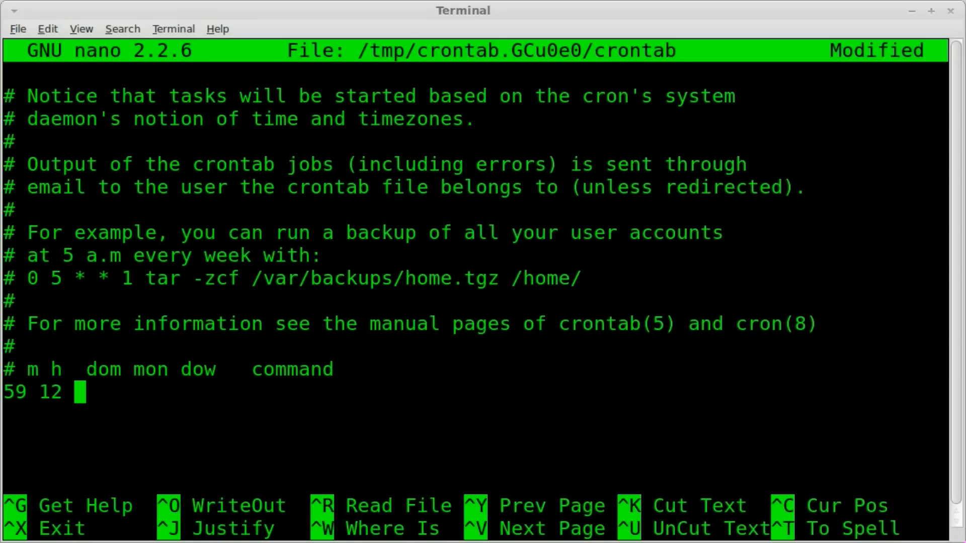
pyautogui.press('BackSpace')
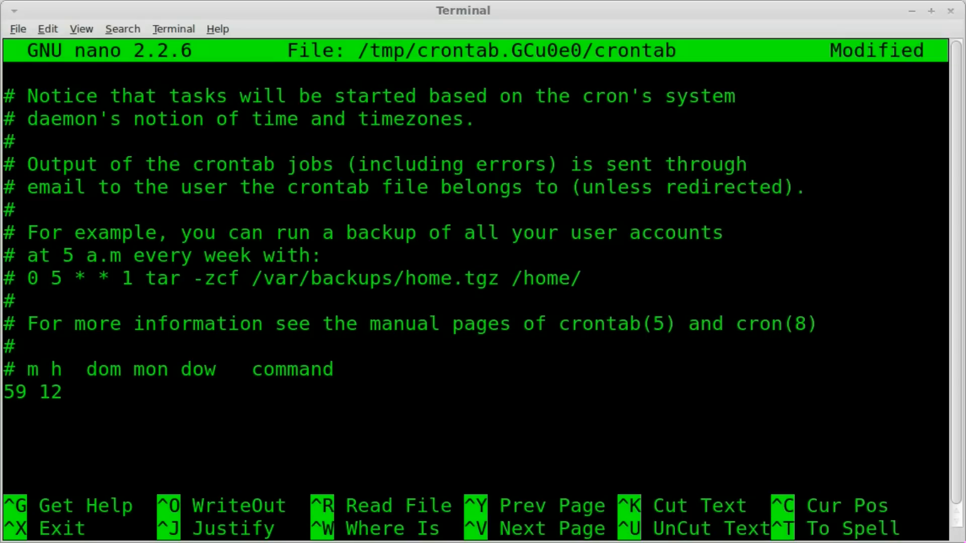
pyautogui.write('* *')
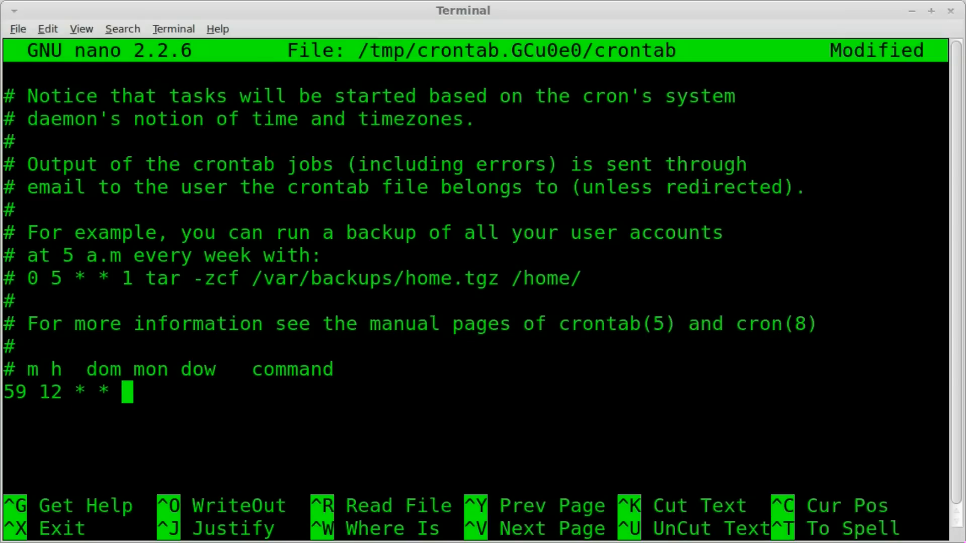
pyautogui.write('*')
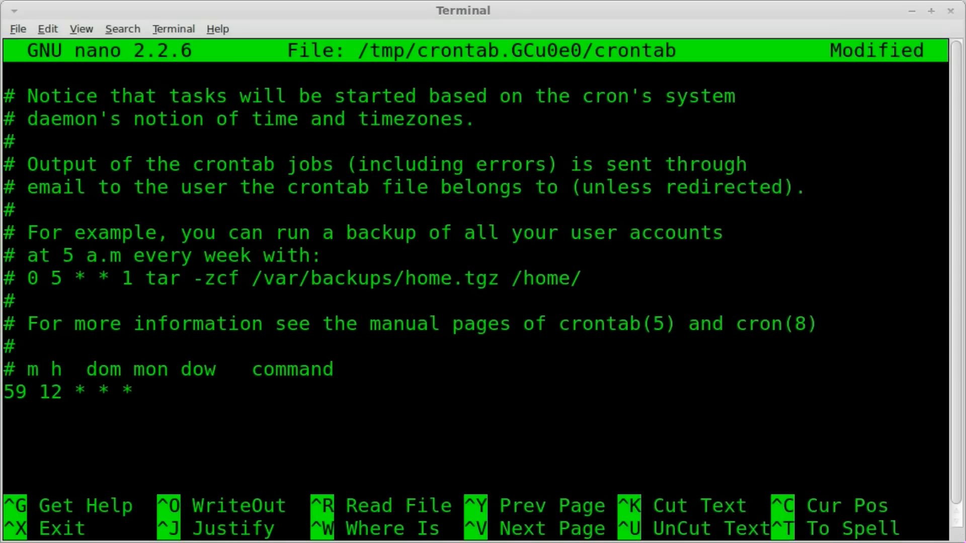
pyautogui.write('echo "')
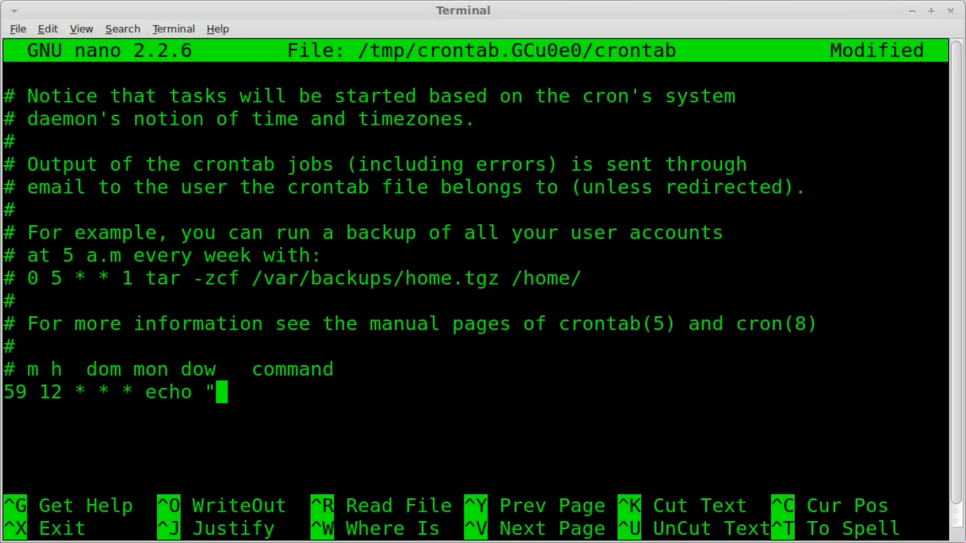
pyautogui.write('Hello World" >>')
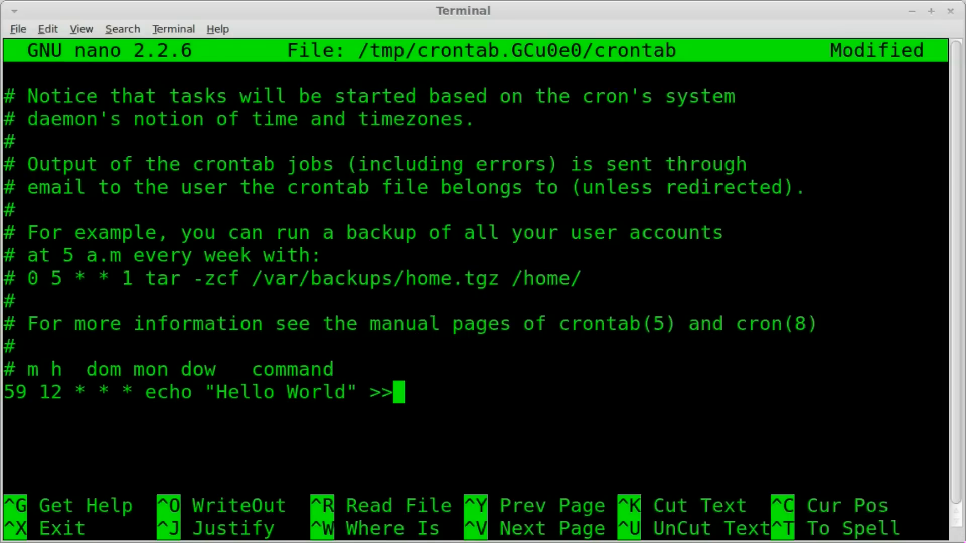
# Step: Append the job's output to /tmp/hello.txt and save the crontab from nano
pyautogui.write('/tm')
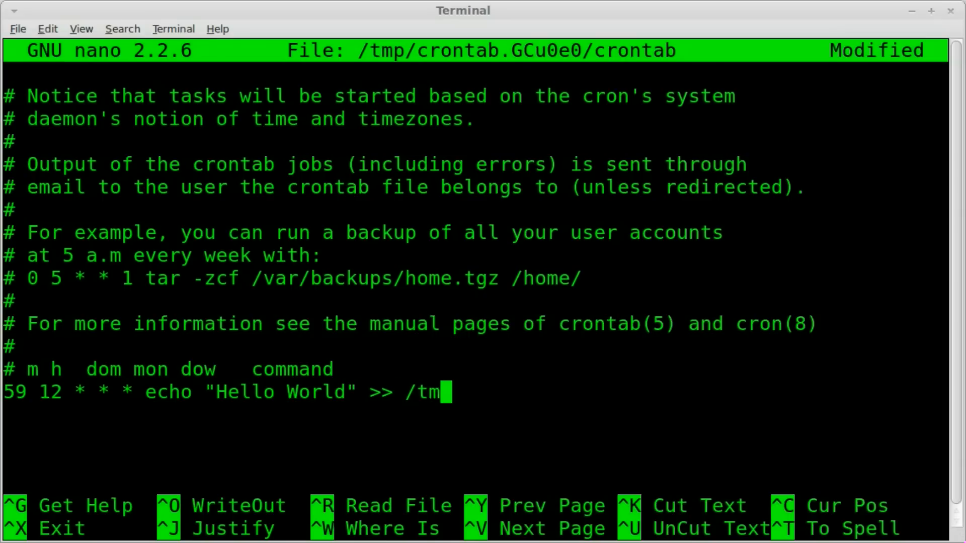
pyautogui.write('p/hello.')
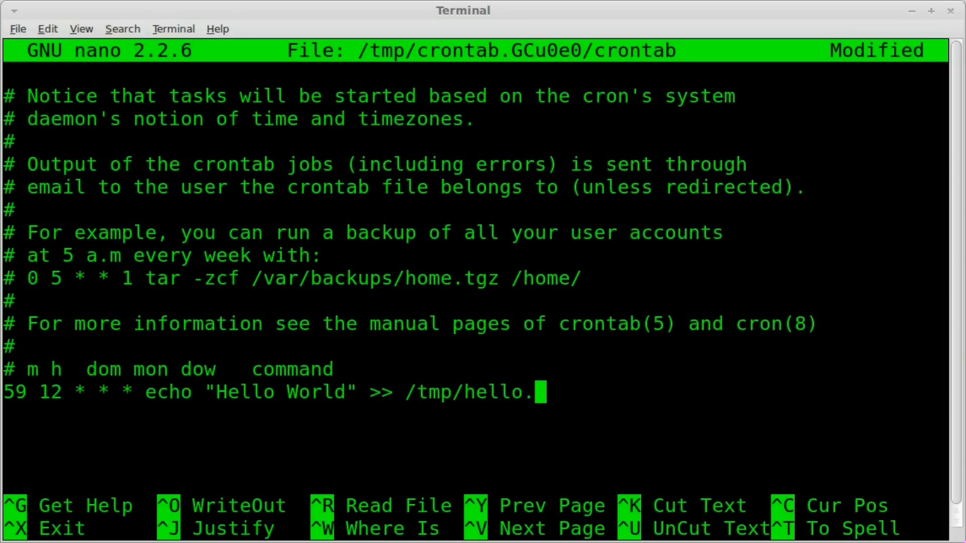
pyautogui.write('txt')
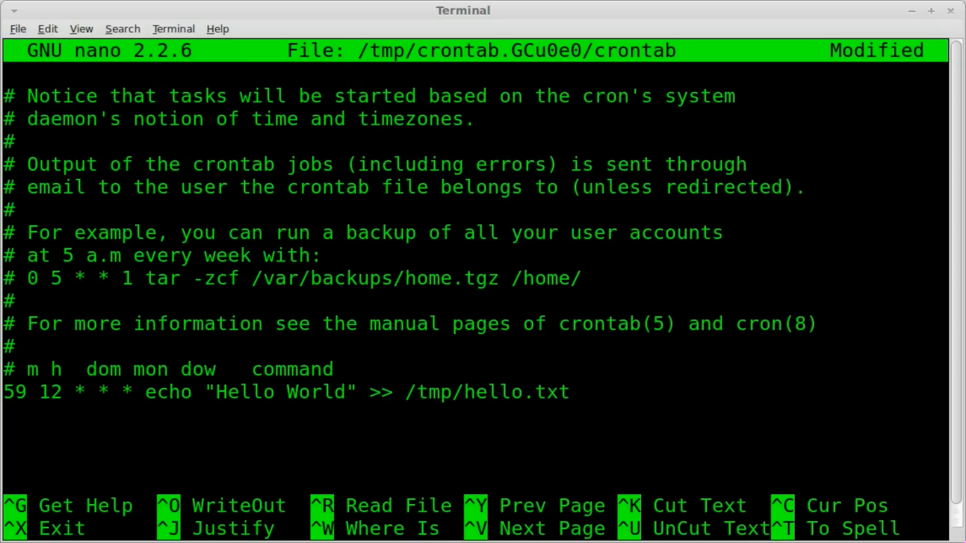
pyautogui.press('ctrl+o')
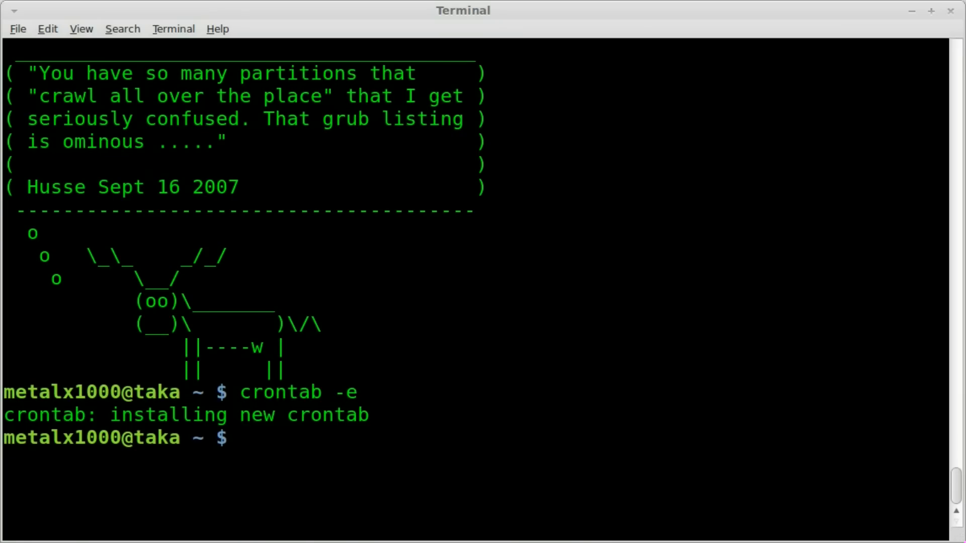
# Step: Check the current time with date, then cat /tmp/hello.txt to confirm it does not exist yet
pyautogui.write('date')
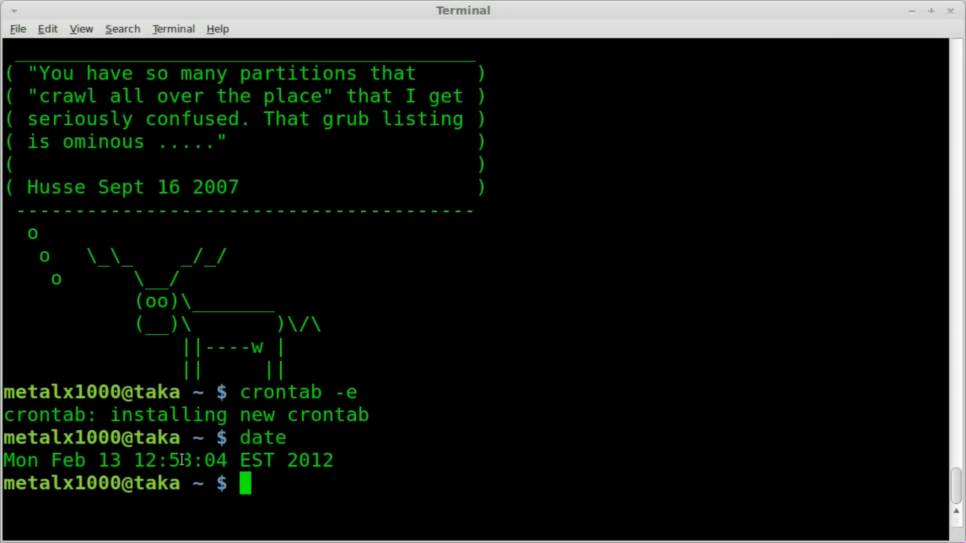
pyautogui.write('date')
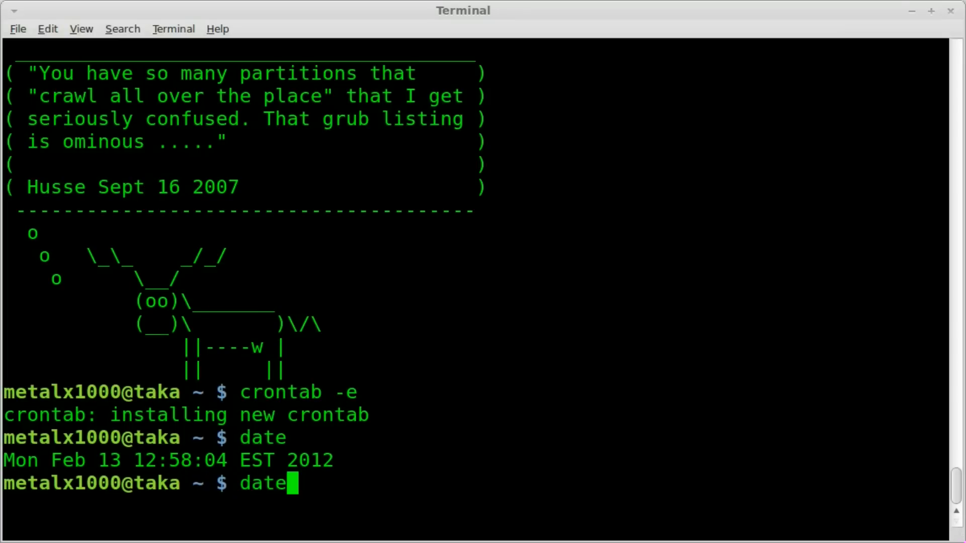
pyautogui.press('Return')
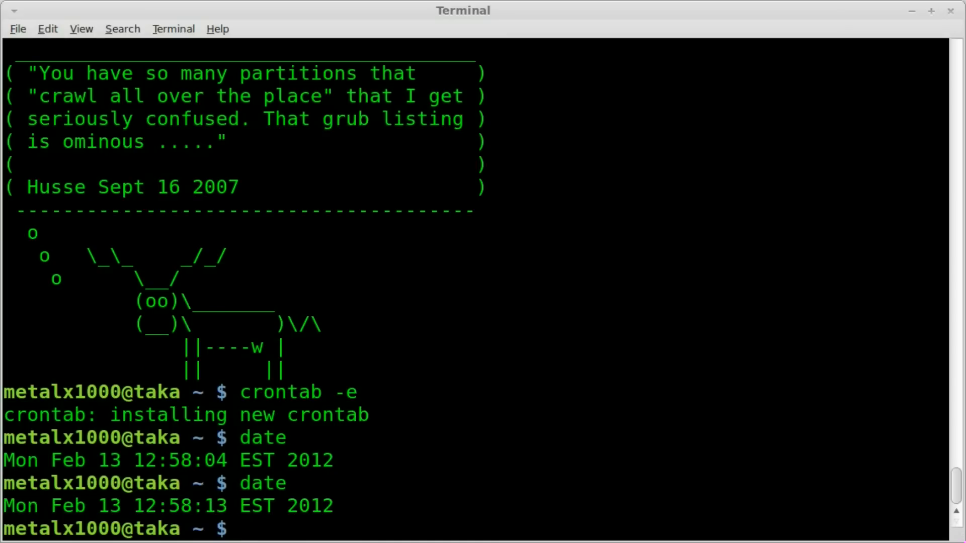
pyautogui.write('cat /tmp/')
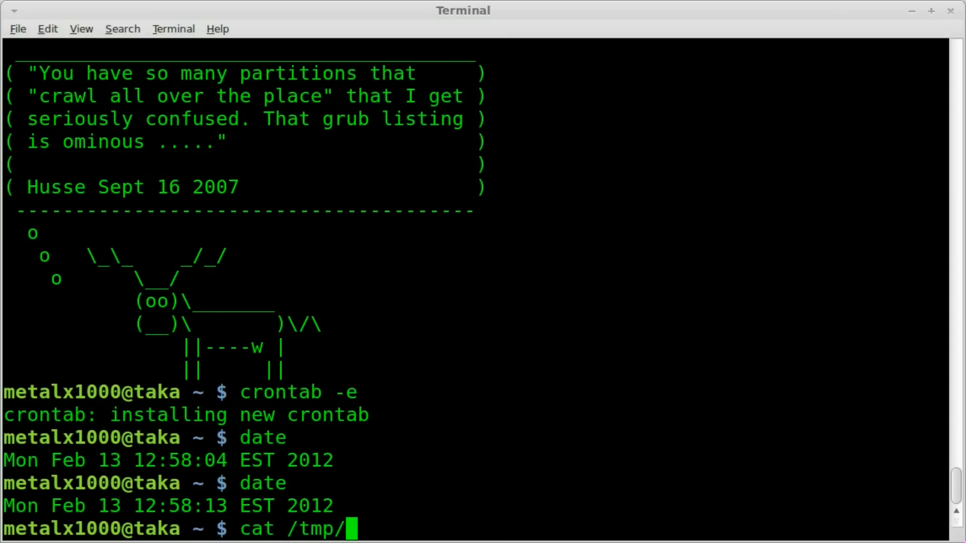
pyautogui.write('hello.txt')
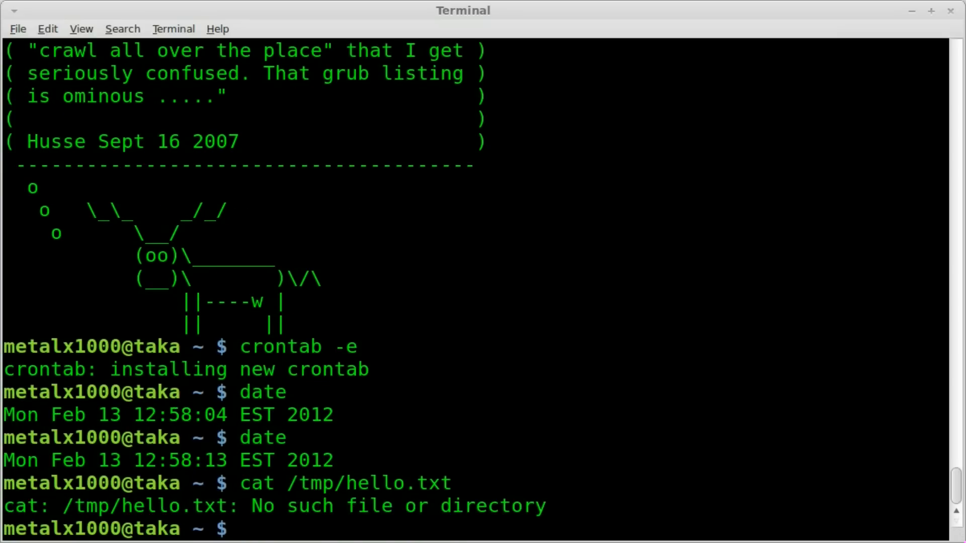
# Step: After 12:59, check date and cat /tmp/hello.txt to confirm it now contains Hello World
pyautogui.write('date')
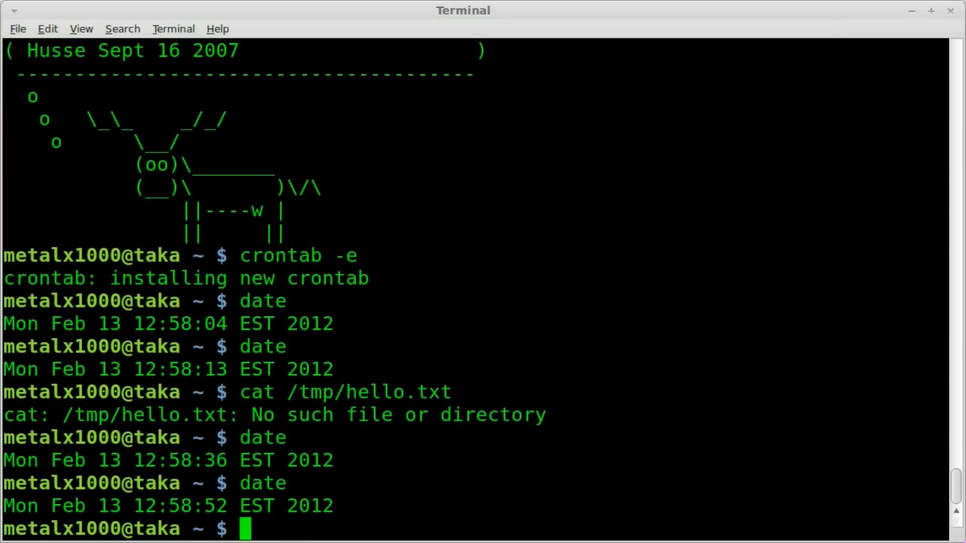
pyautogui.write('cat /tmp/hello.txt')
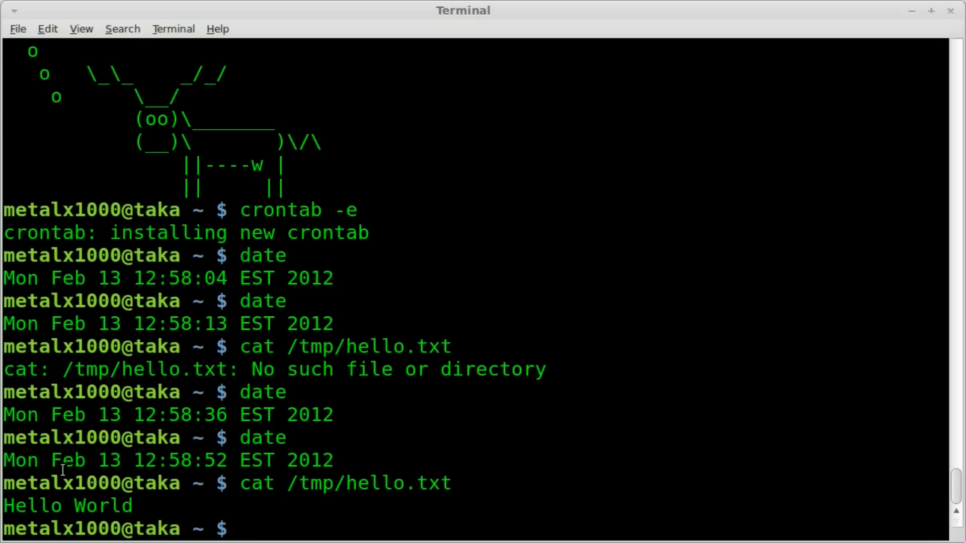
pyautogui.write('date')
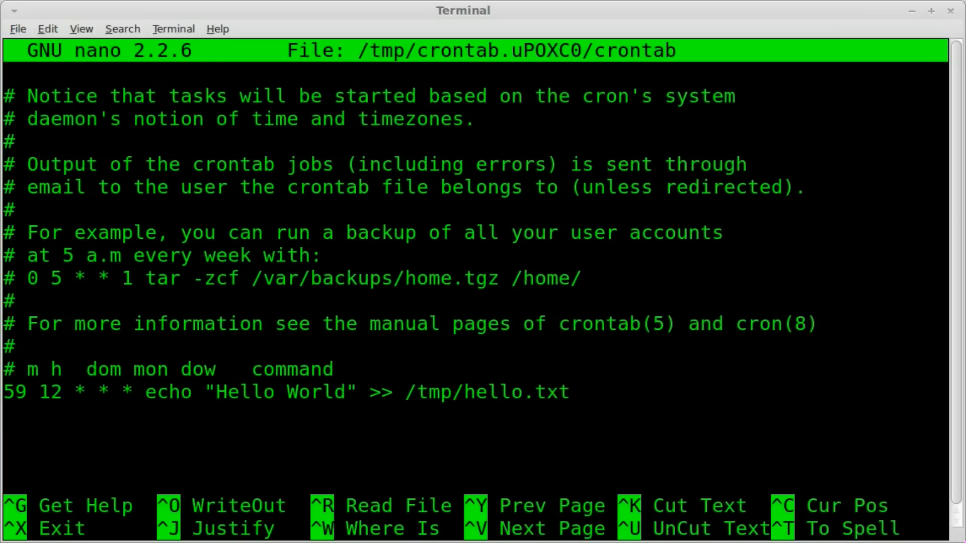
# Step: Write a second job's schedule as 0 13 * * 2, correcting a stray 15 and extra asterisk
pyautogui.write('0')
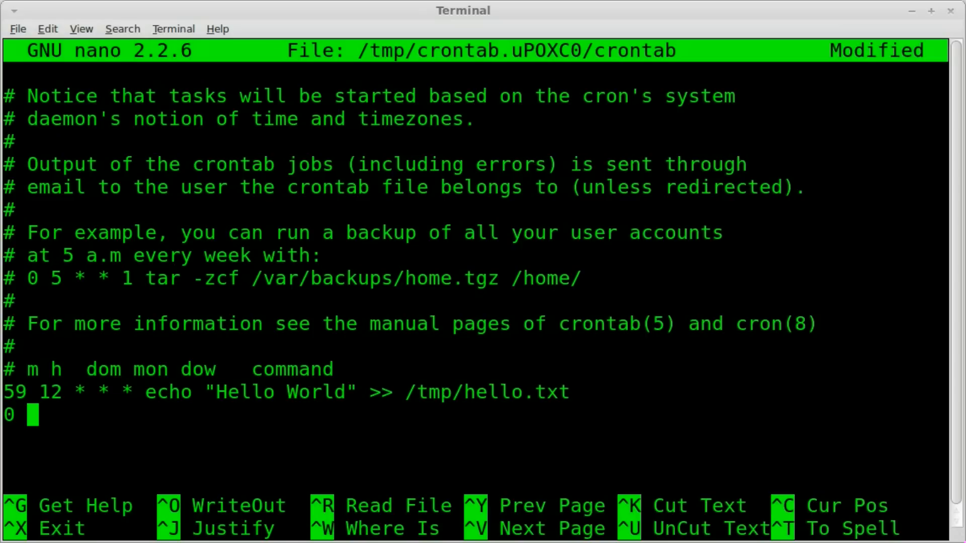
pyautogui.write('13')
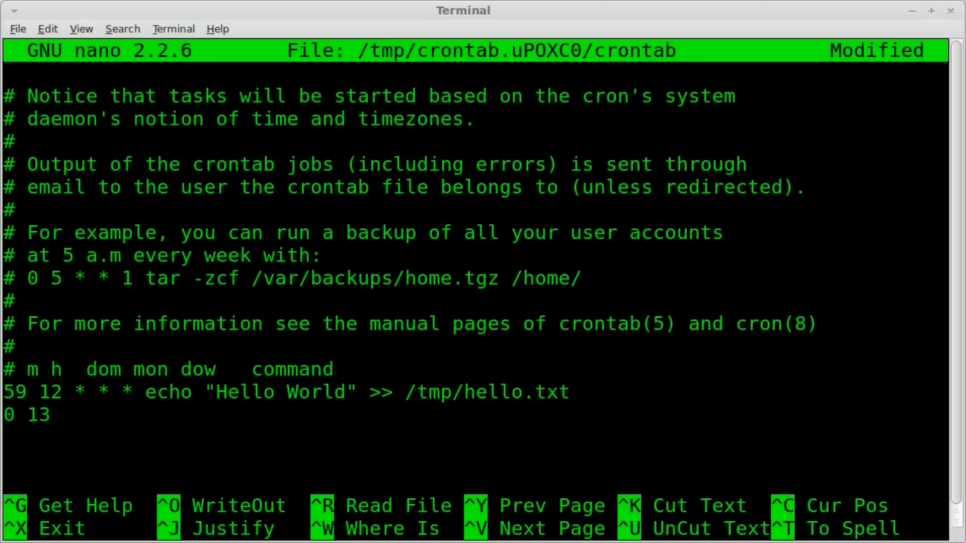
pyautogui.write('15')
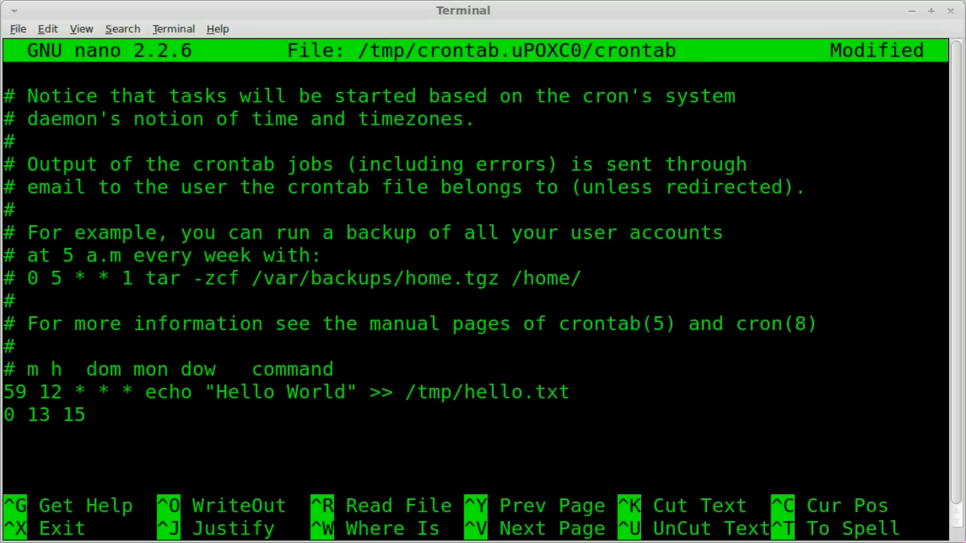
pyautogui.write('*')
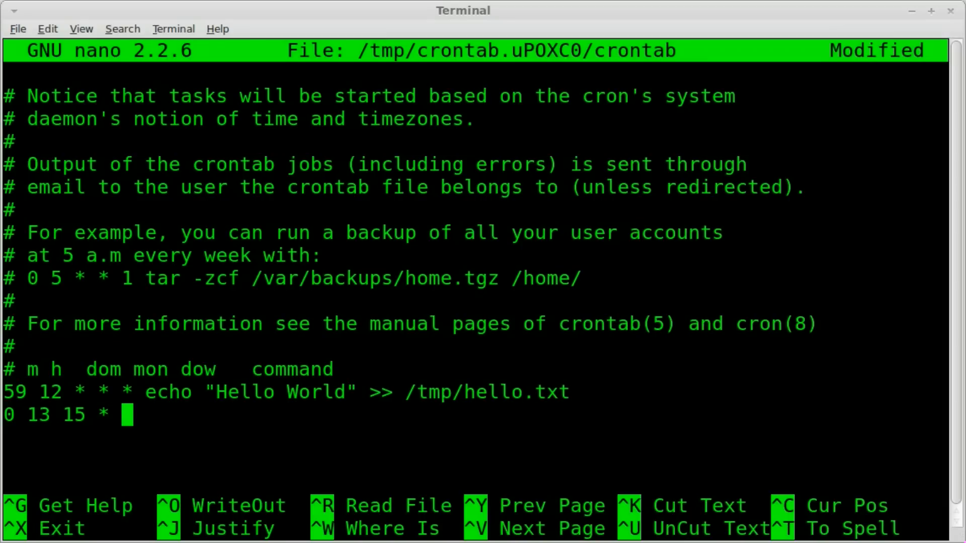
pyautogui.write('*')
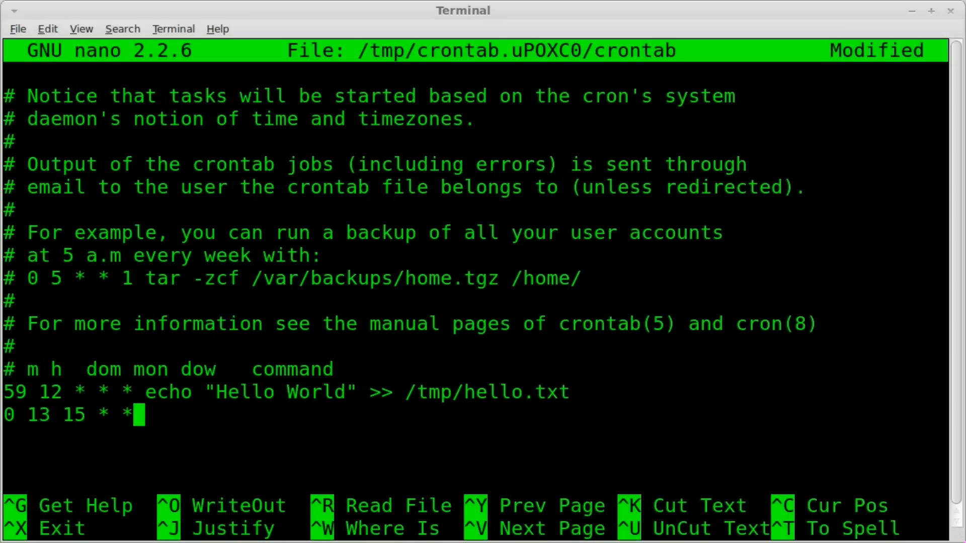
pyautogui.press('BackSpace')
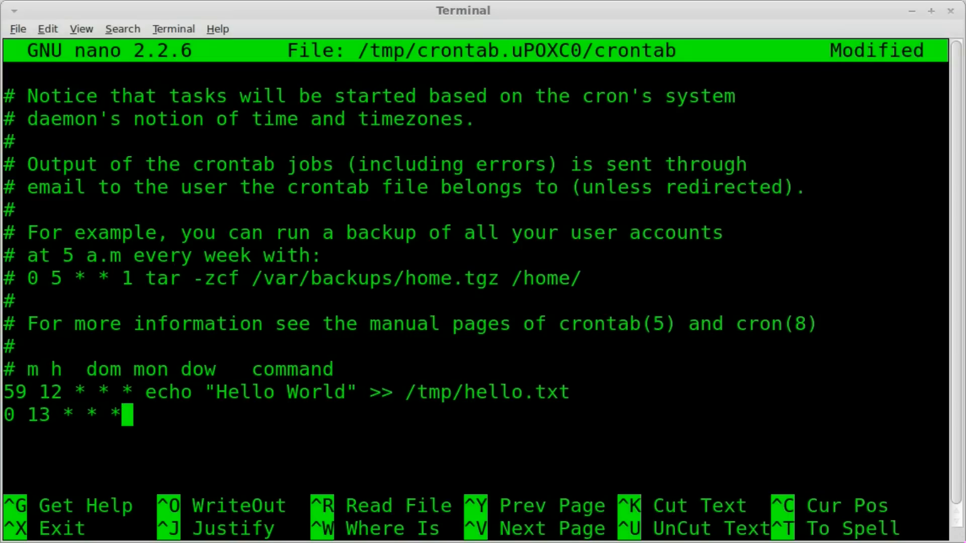
pyautogui.press('BackSpace')
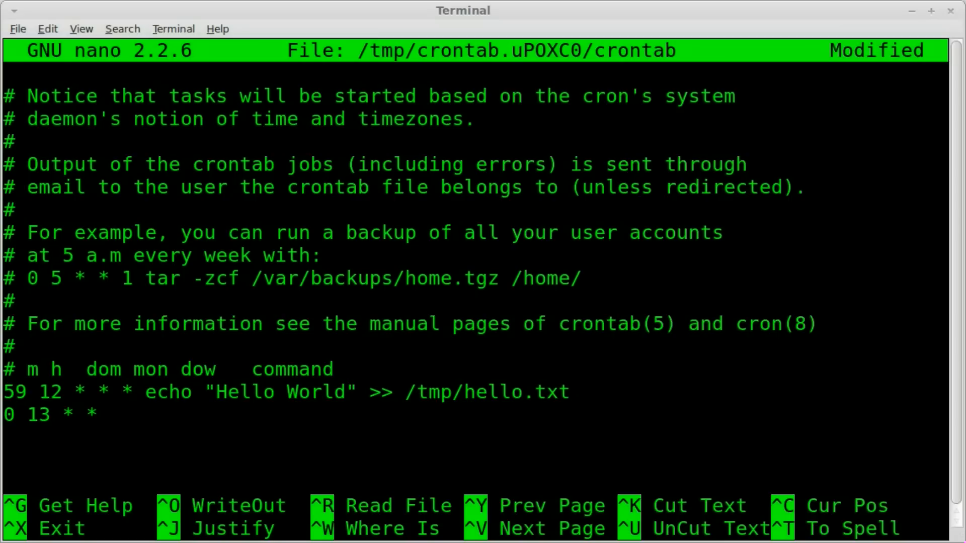
pyautogui.write('2')
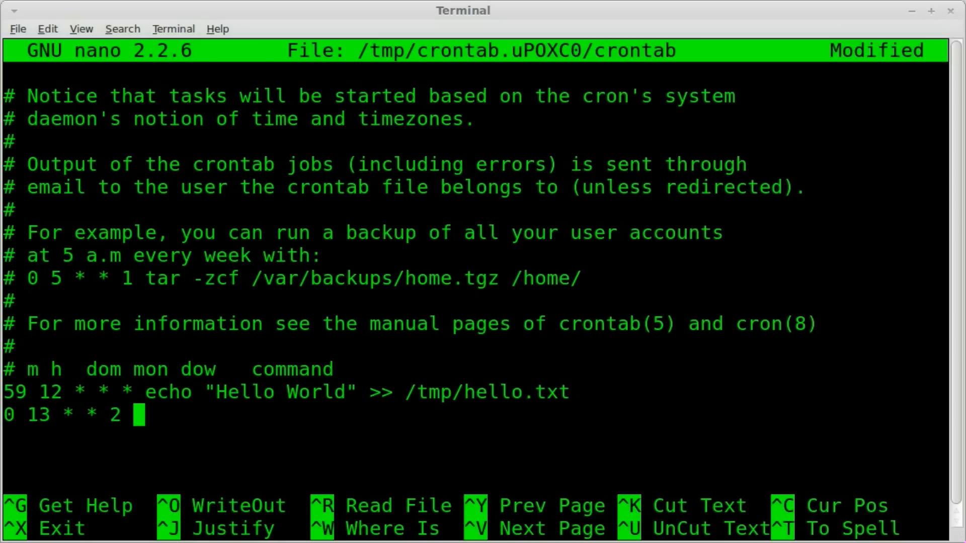
# Step: Add placeholder command text to the new job and comment out the Hello World entry with #
pyautogui.write('safksajhf')
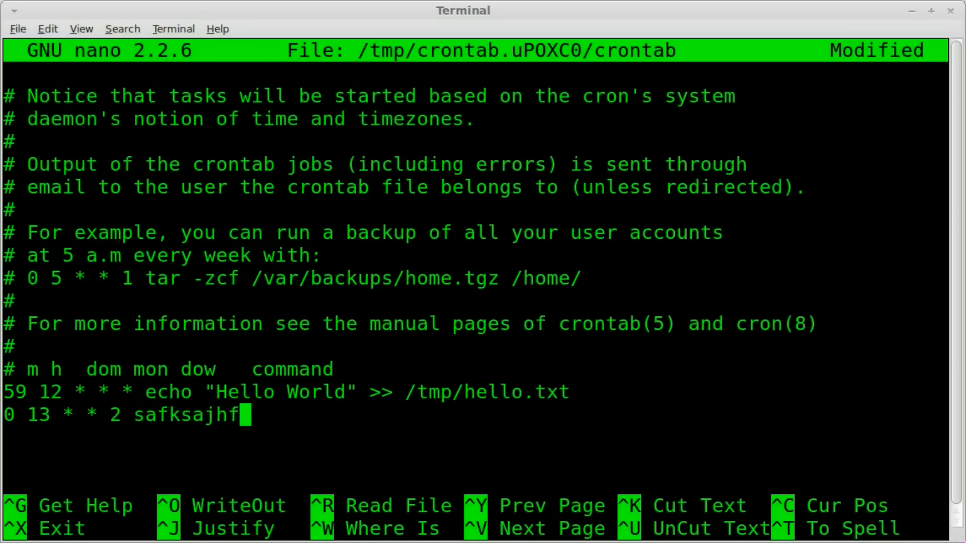
pyautogui.write('uisadhf')
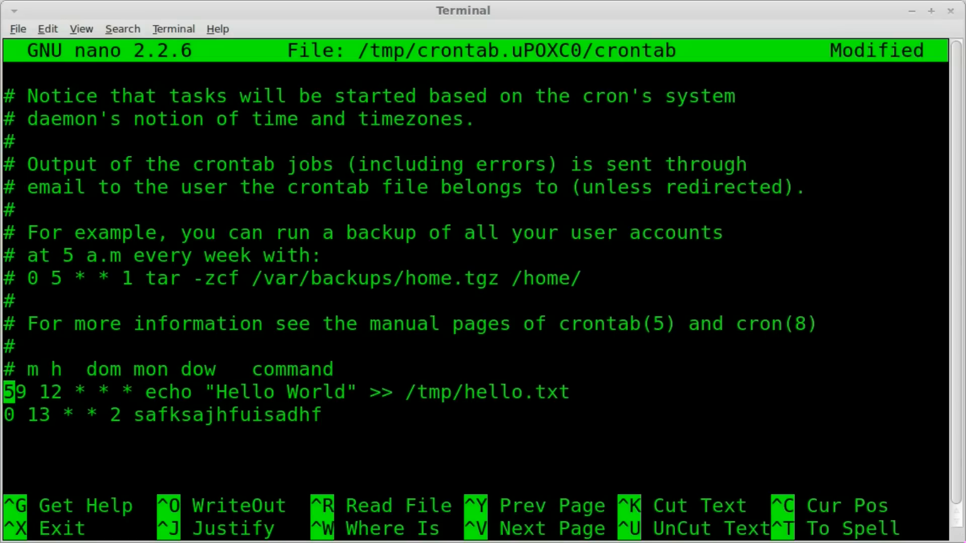
pyautogui.write('#')
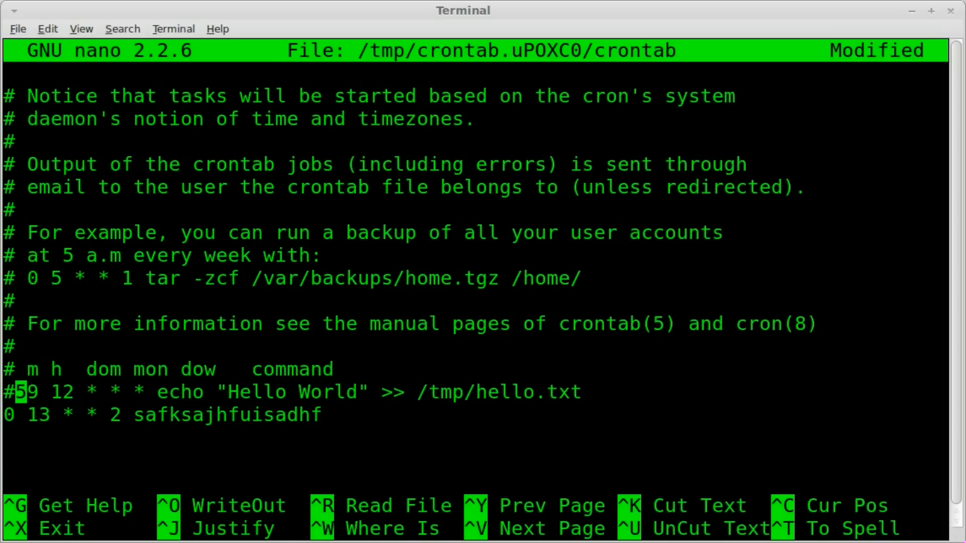